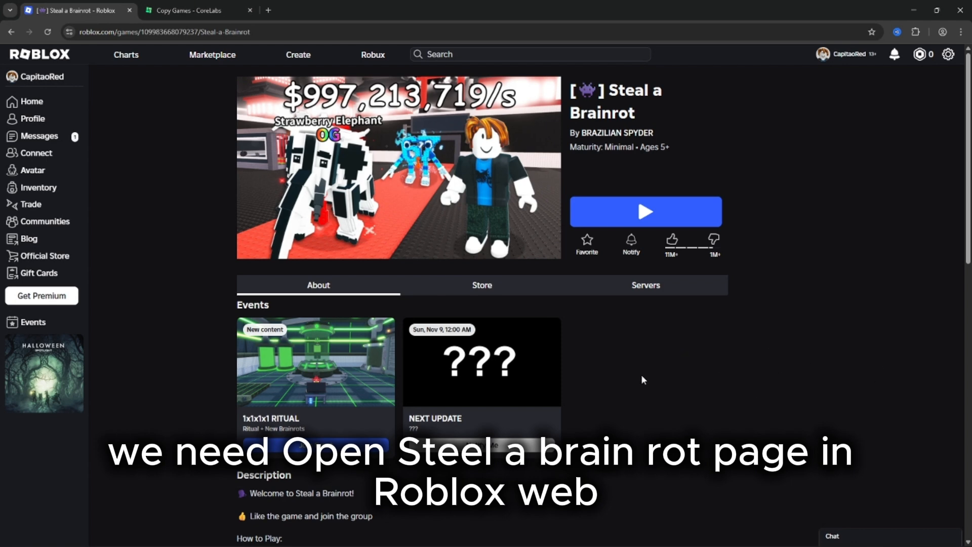
Step: Inspect the game page and show its network requests in DevTools
right_click(644, 378)
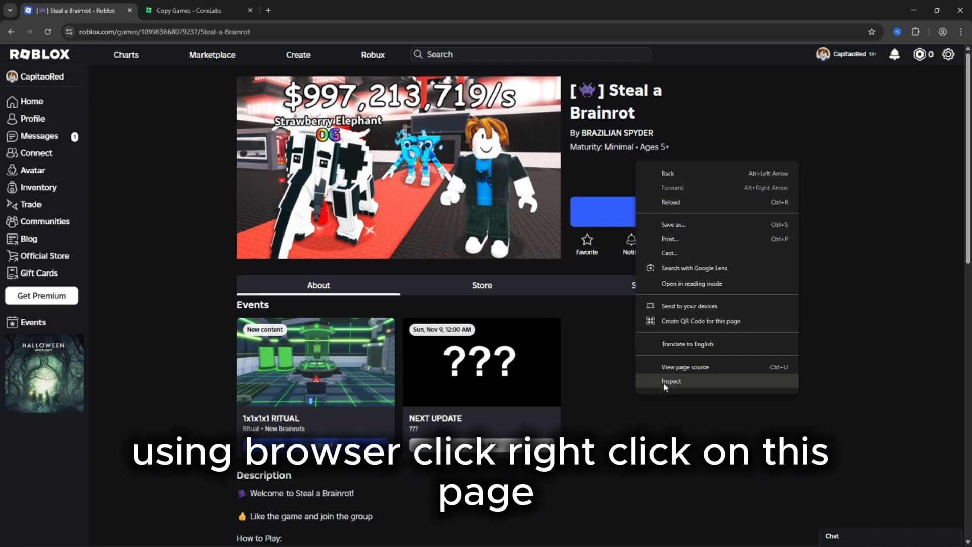
click(672, 381)
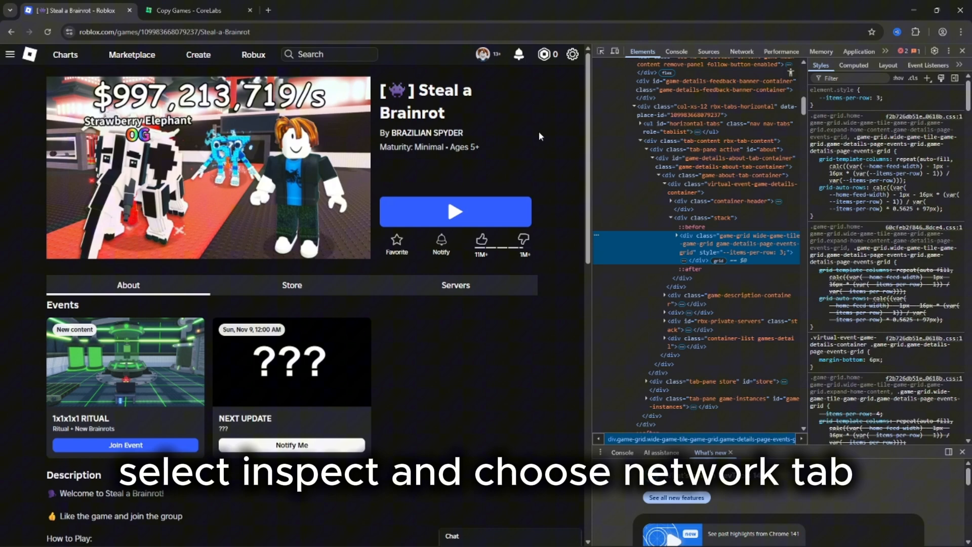
click(741, 50)
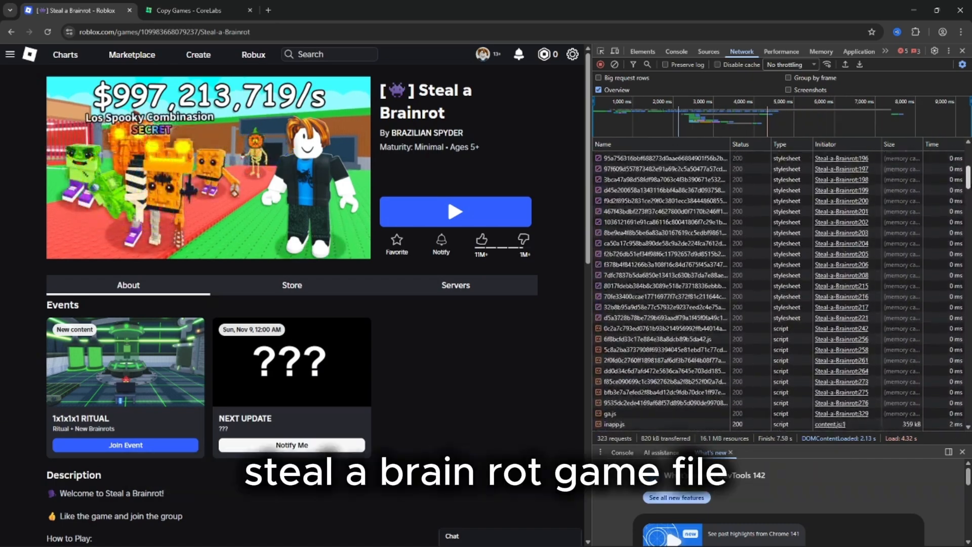
Step: Copy the Steal-a-Brainrot document request and switch to the CoreLabs copier tab
right_click(620, 156)
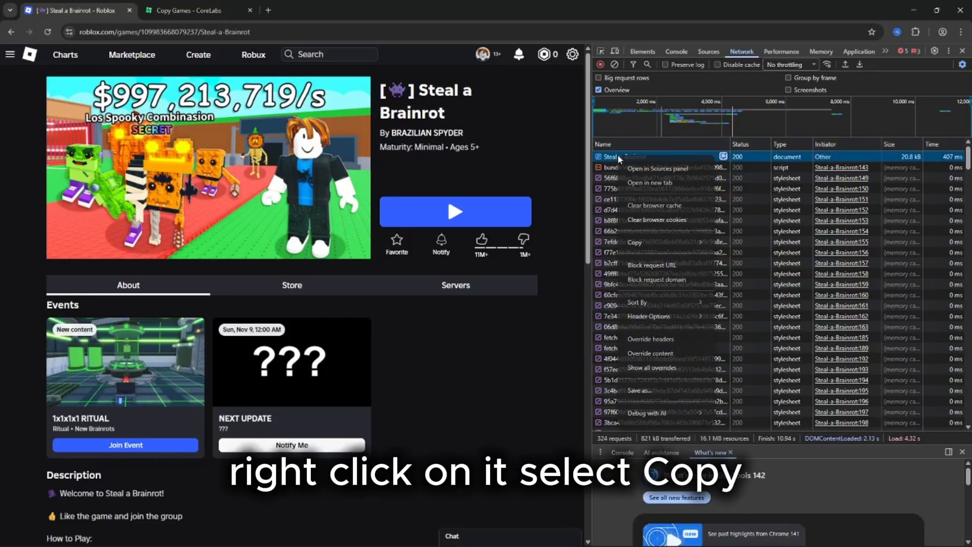
mouse_move(634, 242)
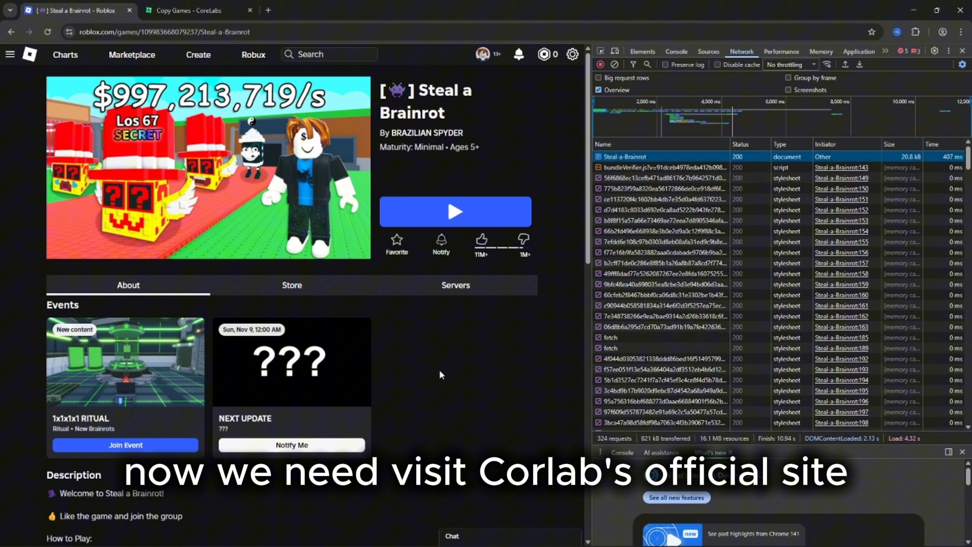
click(190, 10)
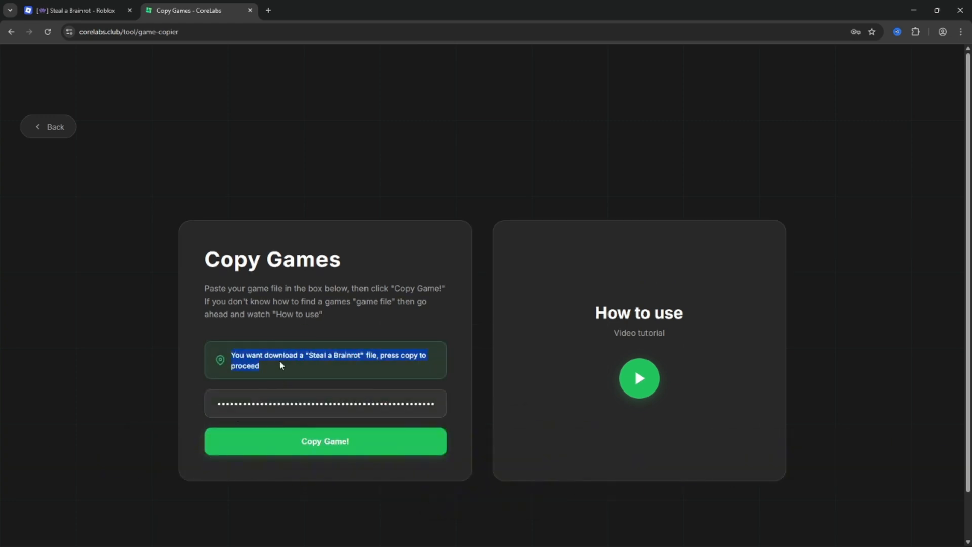
Step: Submit the pasted Steal a Brainrot request with Copy Game!, starting the download
click(325, 442)
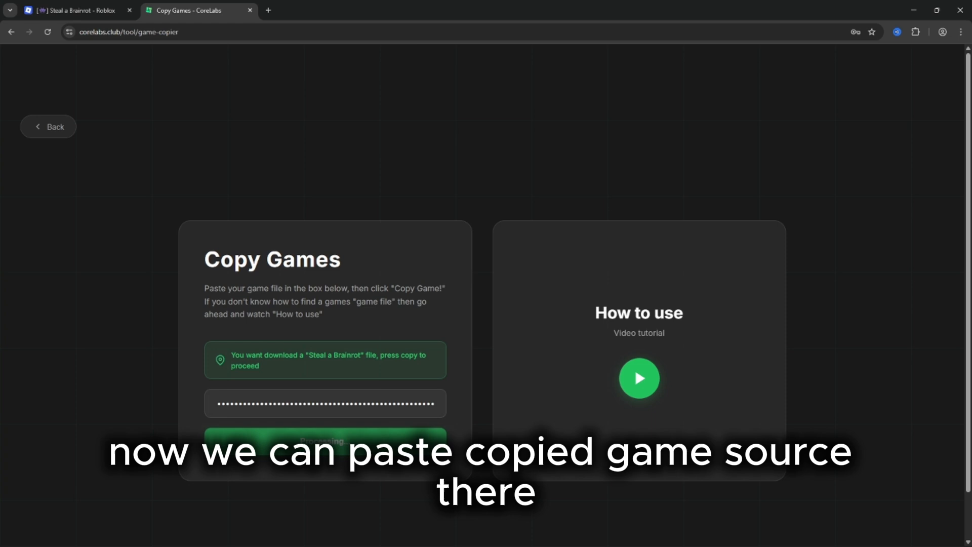
click(325, 441)
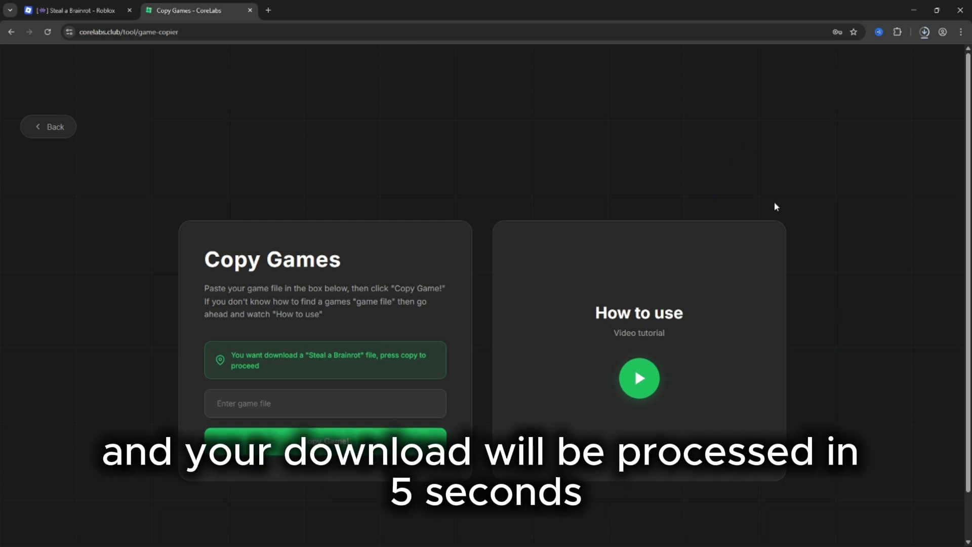
mouse_move(810, 152)
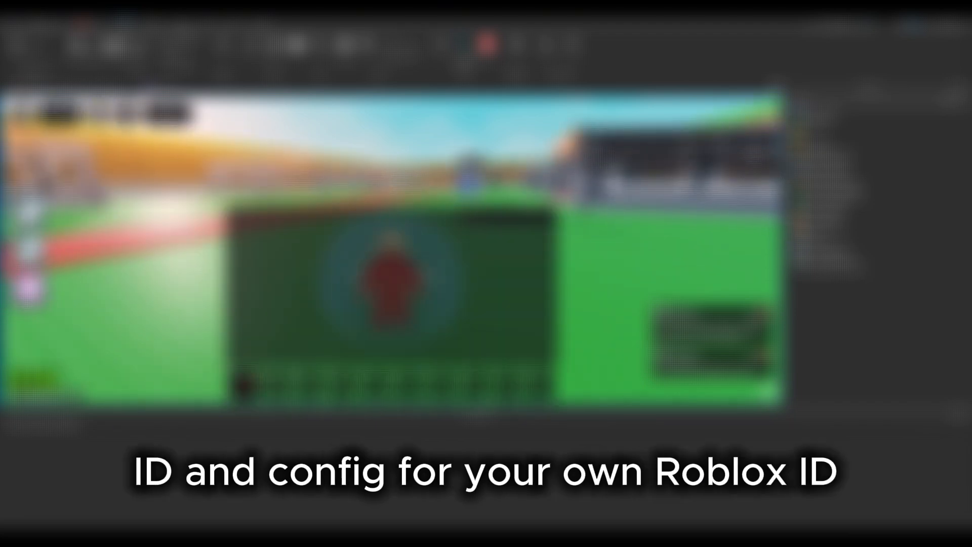
Step: Show the admin features panel with F2 during the Studio playtest
key(F2)
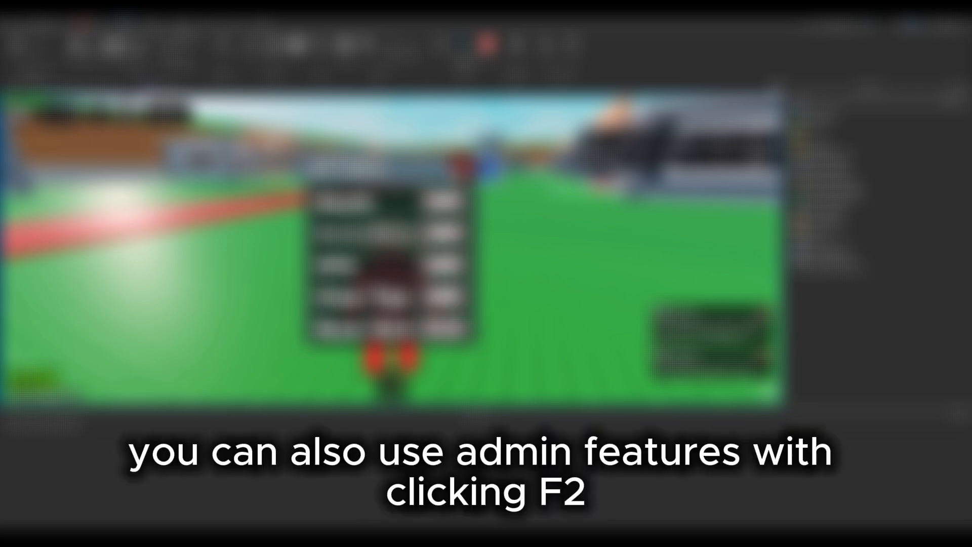